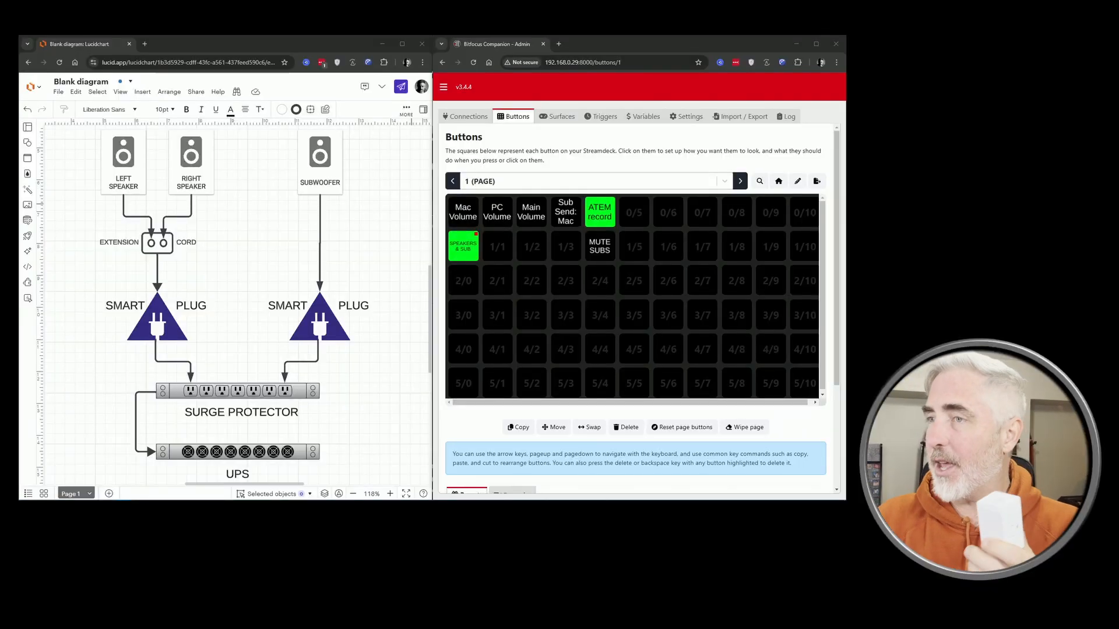
mouse_move(574, 177)
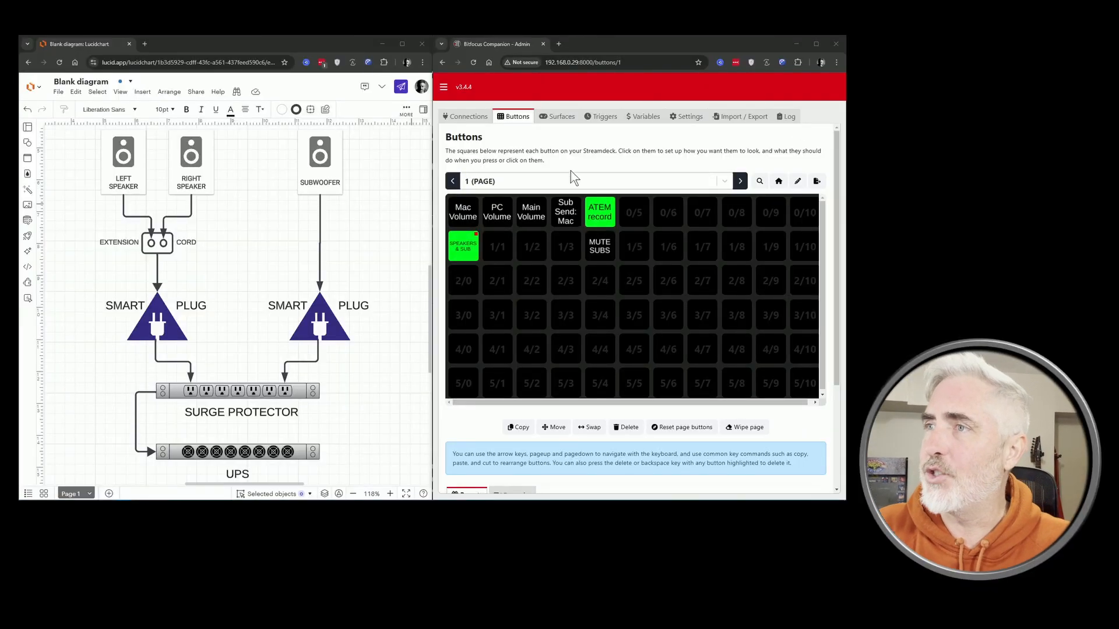
Step: Show the Connections list with the Add connection search field available
left_click(465, 117)
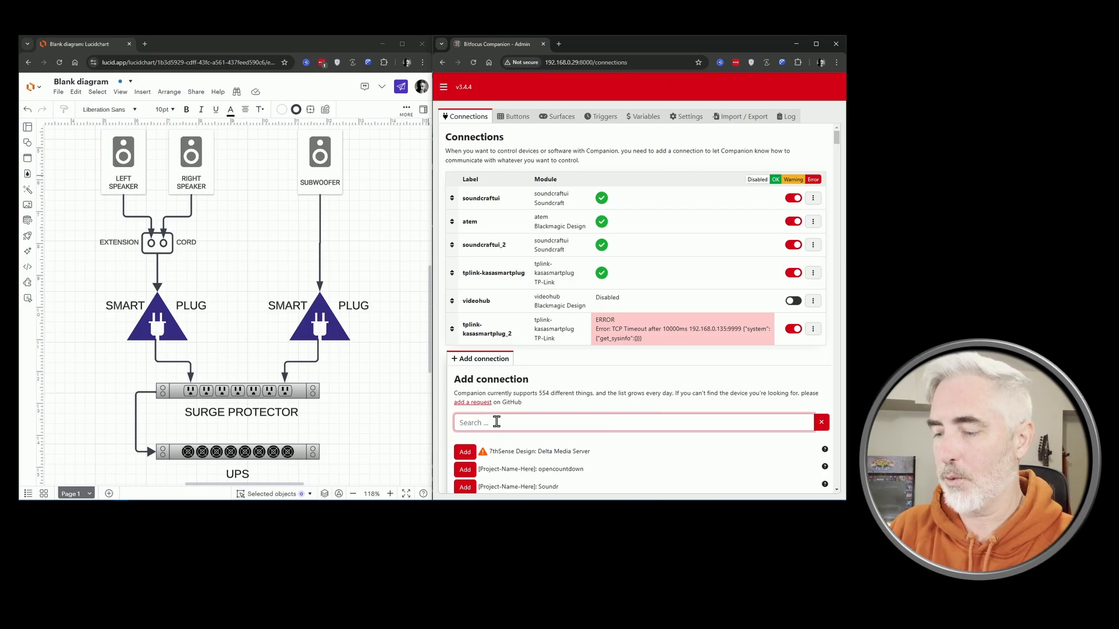
Step: Search 'KASA' and add a third TP-Link Kasa Smart Plug connection
type("KASA")
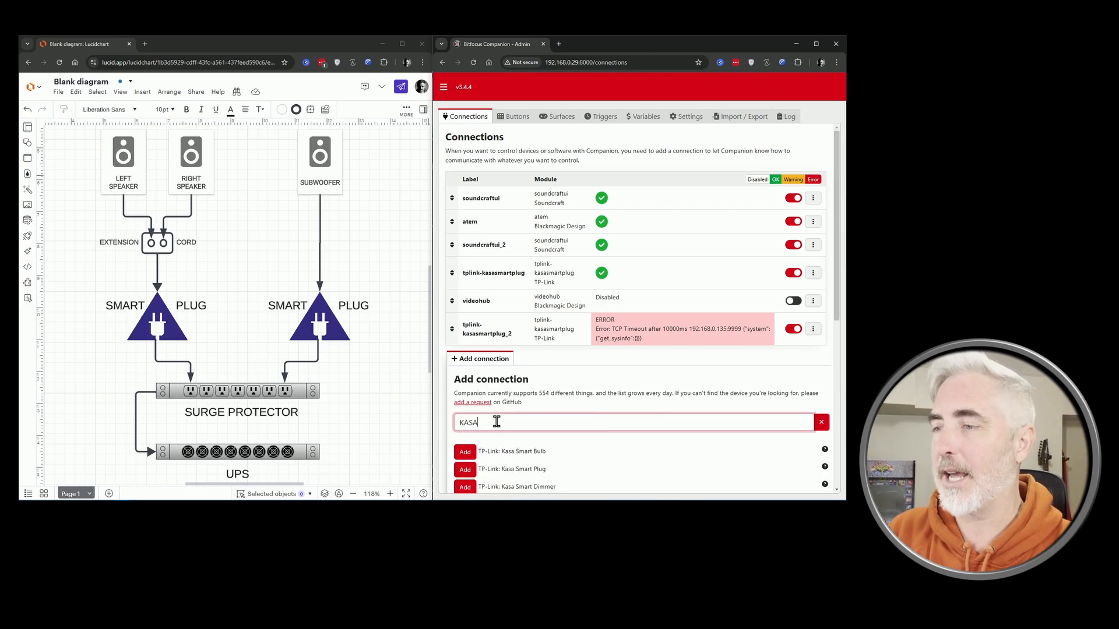
scroll("down", 3)
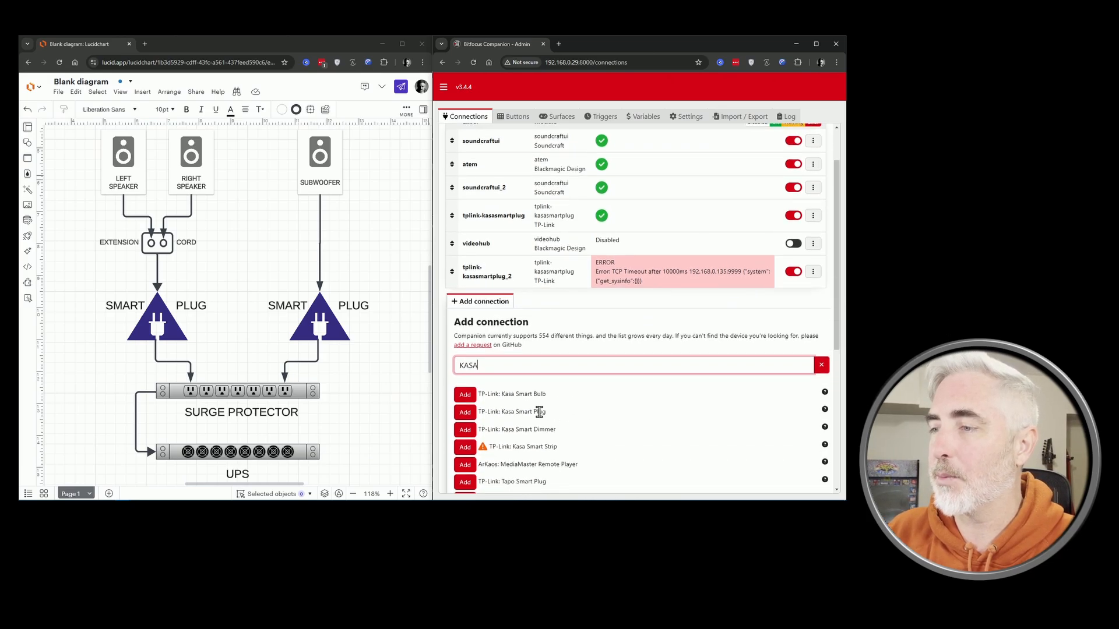
left_click(464, 412)
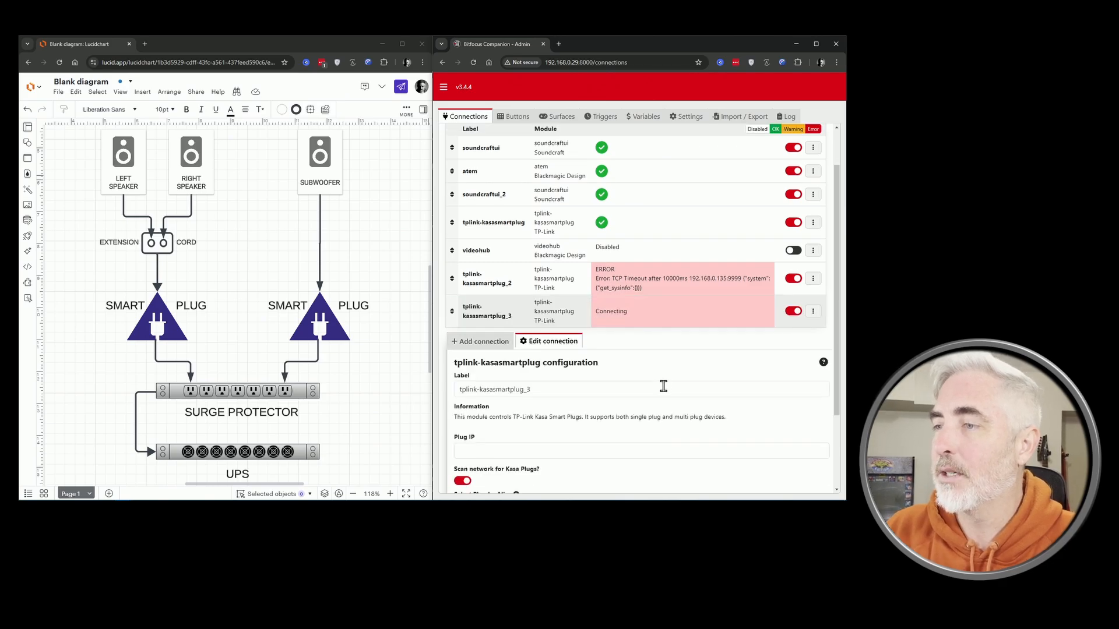
mouse_move(722, 50)
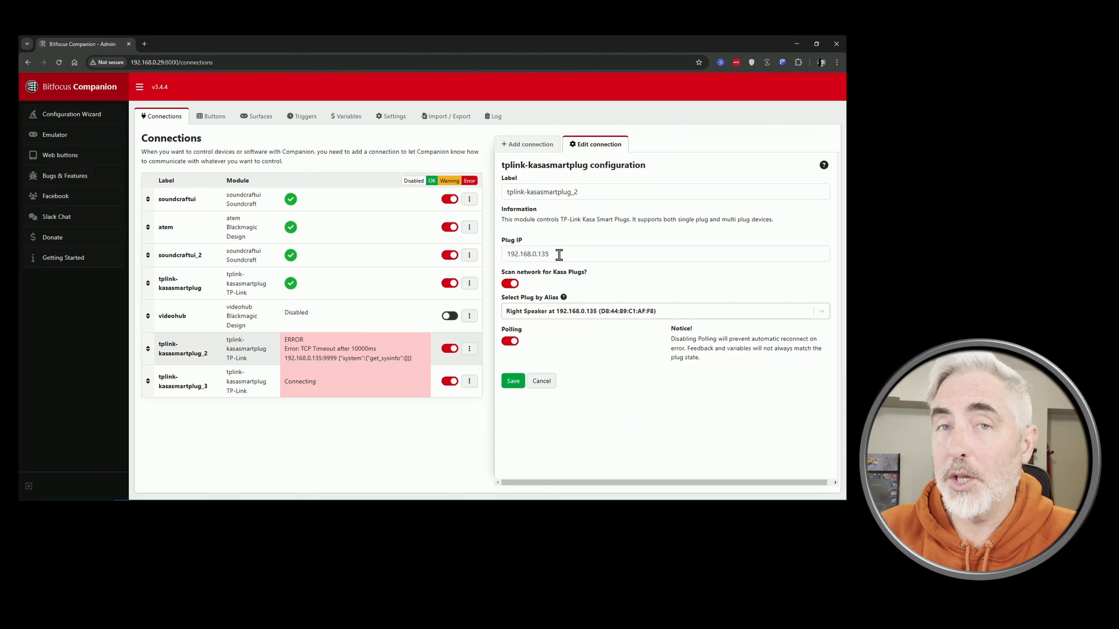
mouse_move(522, 321)
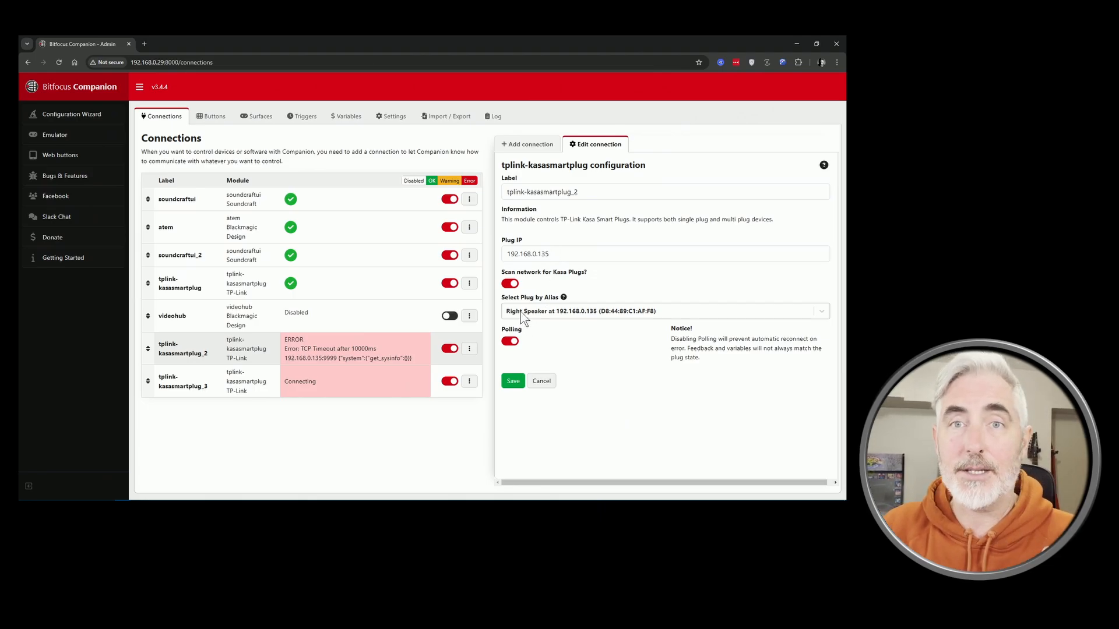
mouse_move(571, 334)
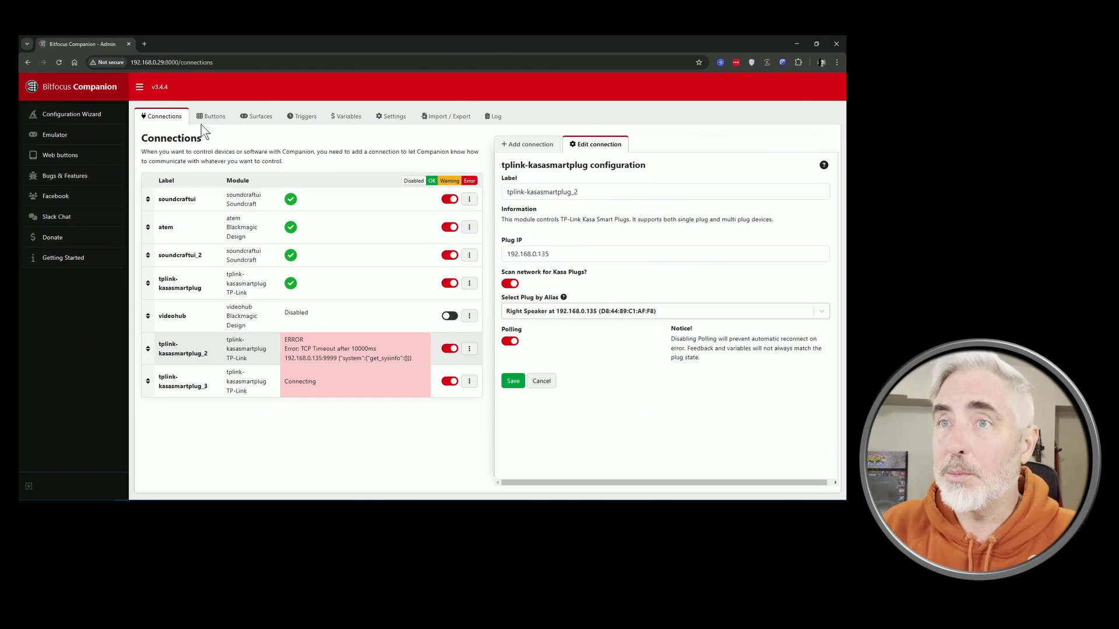
Step: Check the connections list, then view the button grid with the tplink-kasasmartplug presets
left_click(211, 116)
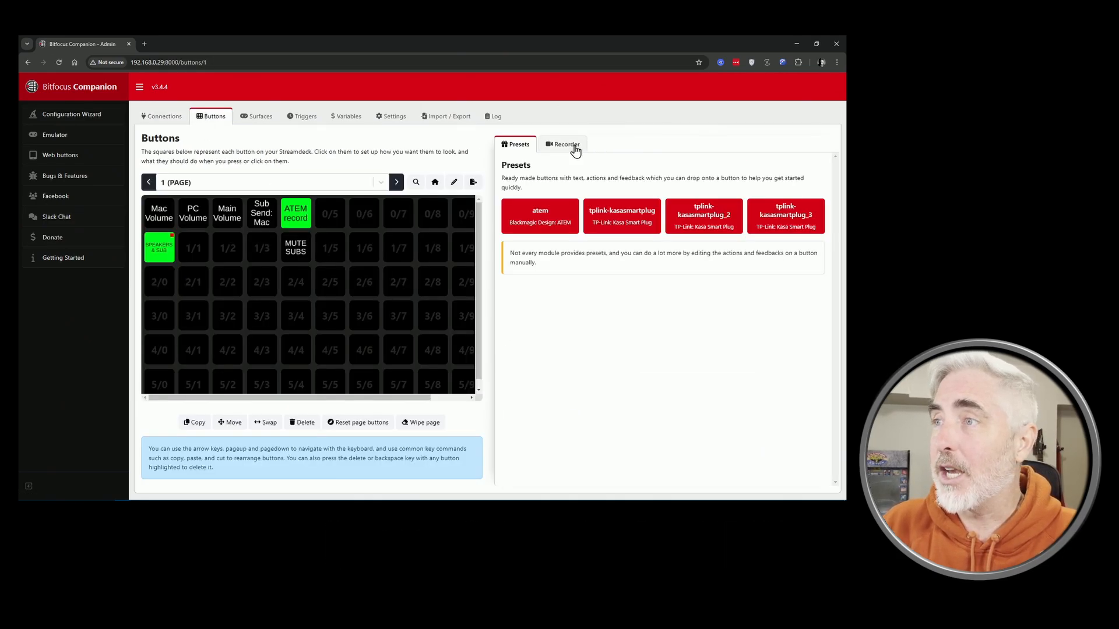
mouse_move(235, 255)
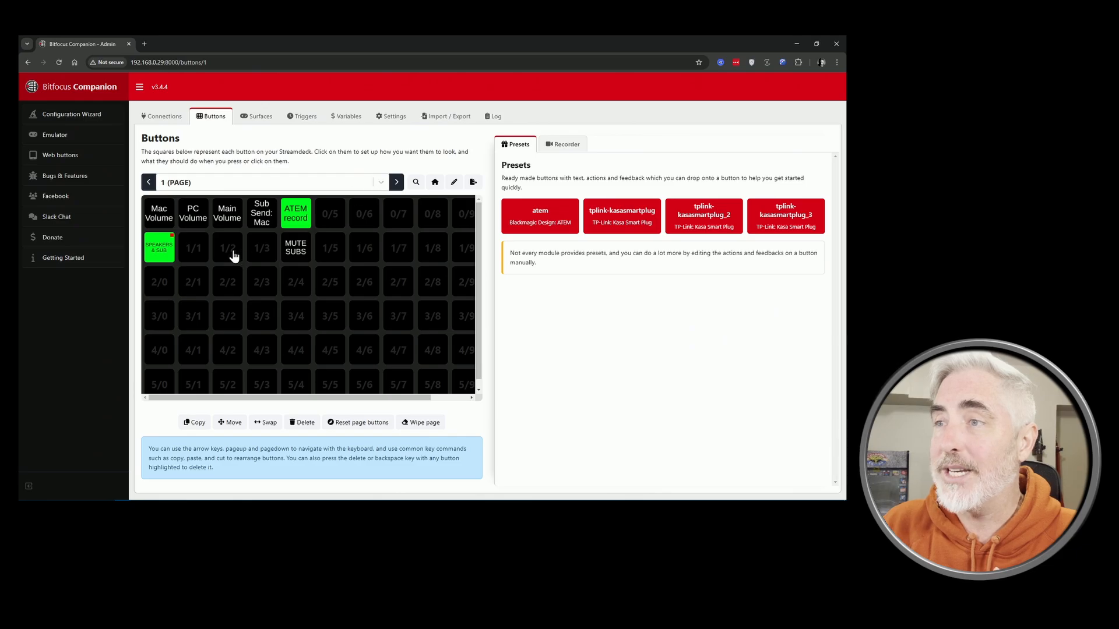
left_click(227, 248)
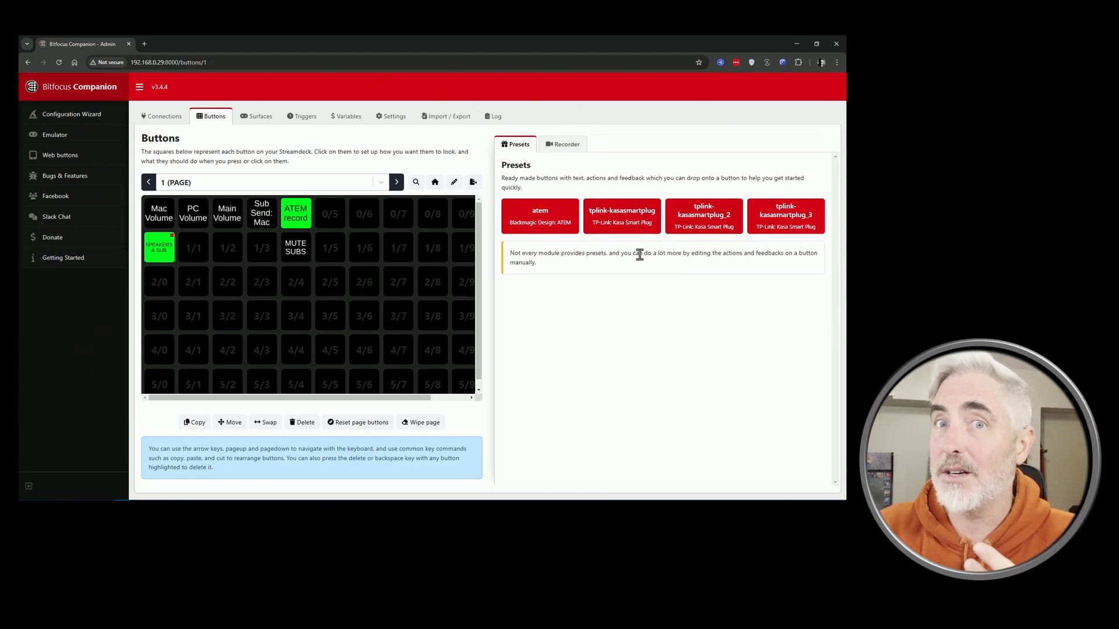
mouse_move(607, 277)
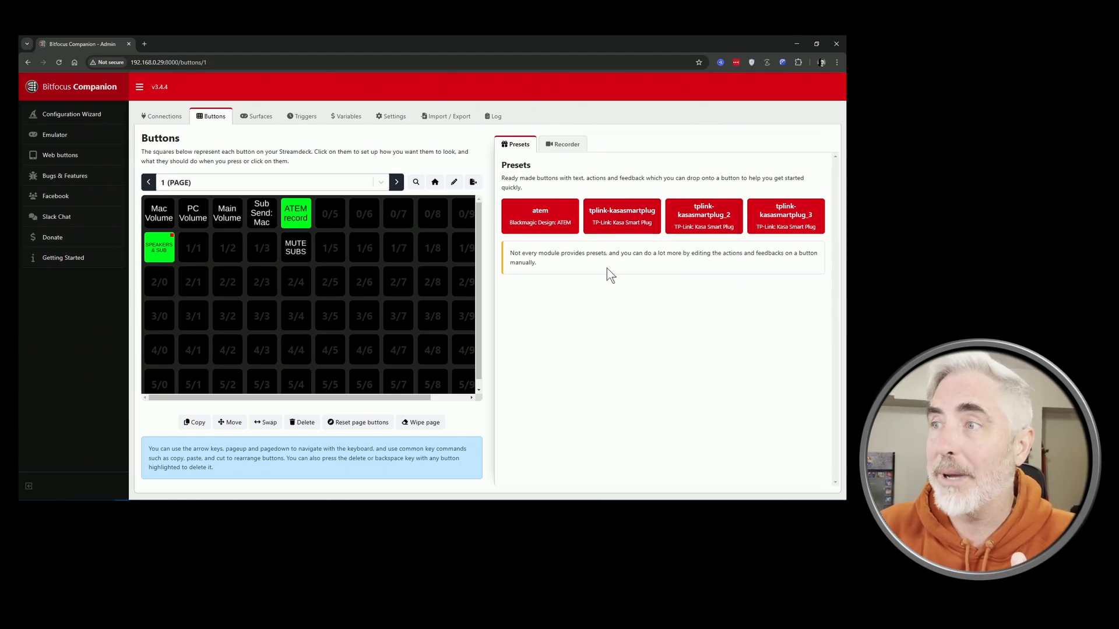
left_click(161, 117)
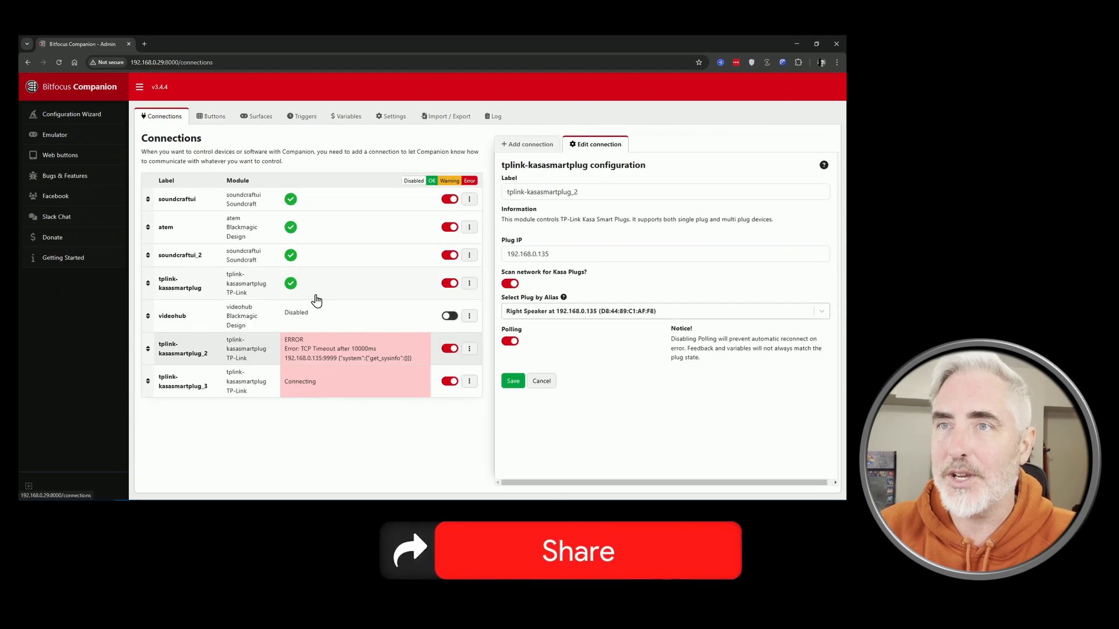
left_click(210, 116)
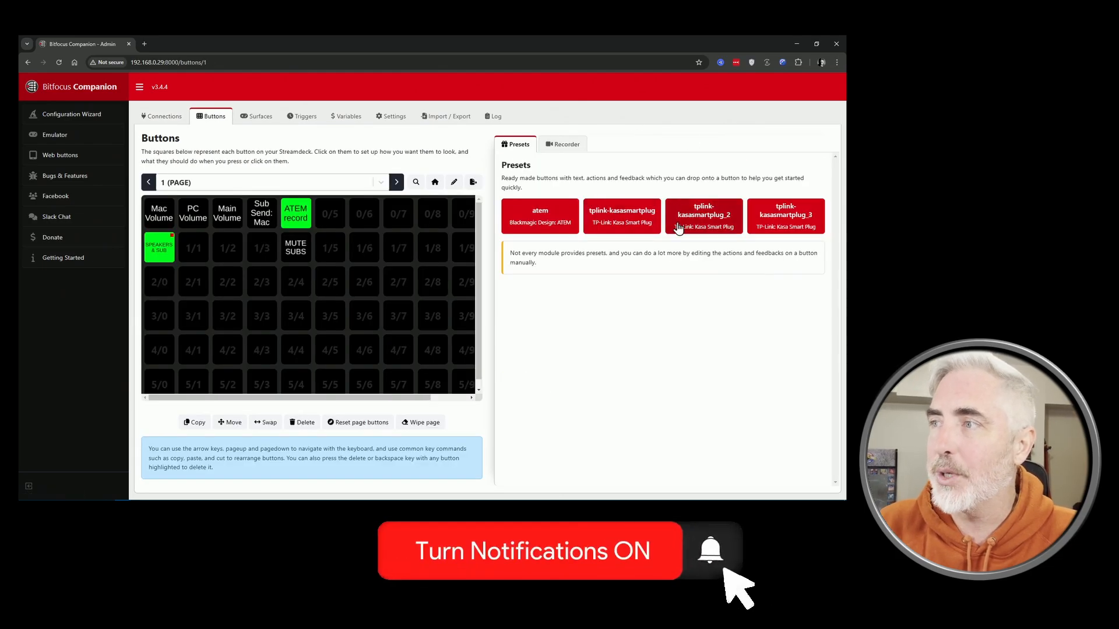
mouse_move(623, 221)
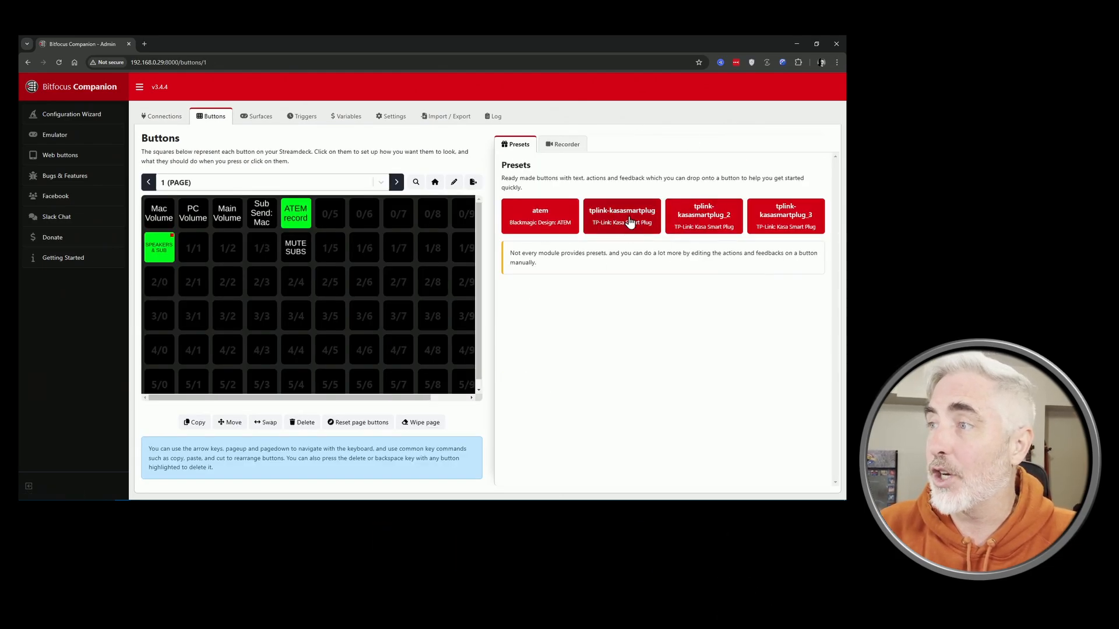
mouse_move(248, 281)
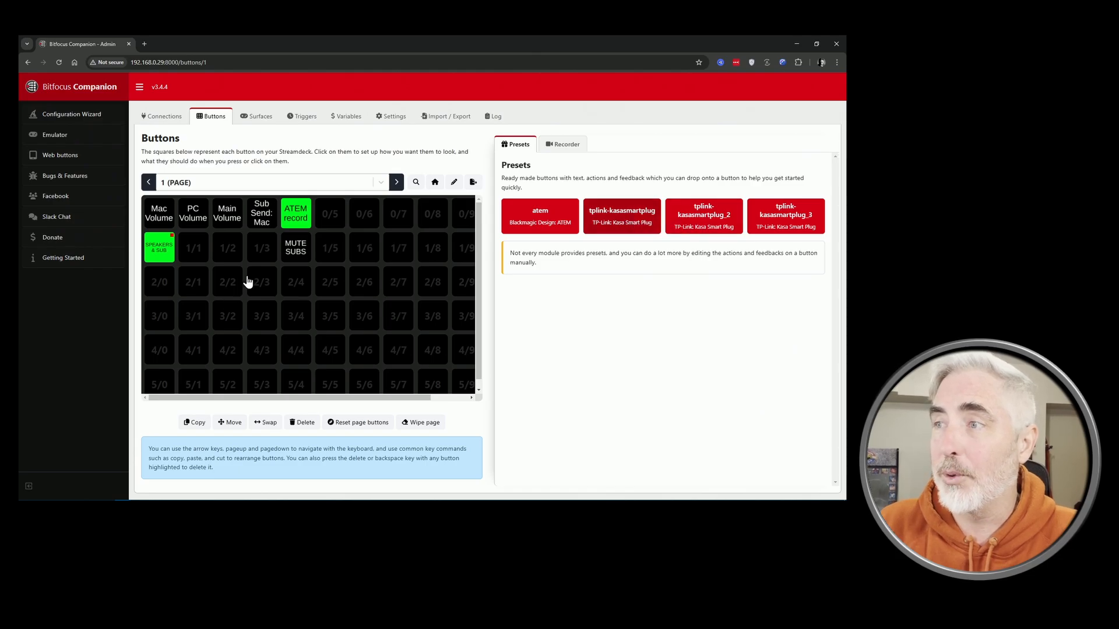
Step: Place the first Kasa plug's Power TOGGLE preset on button 2/2 and edit it
left_click(622, 215)
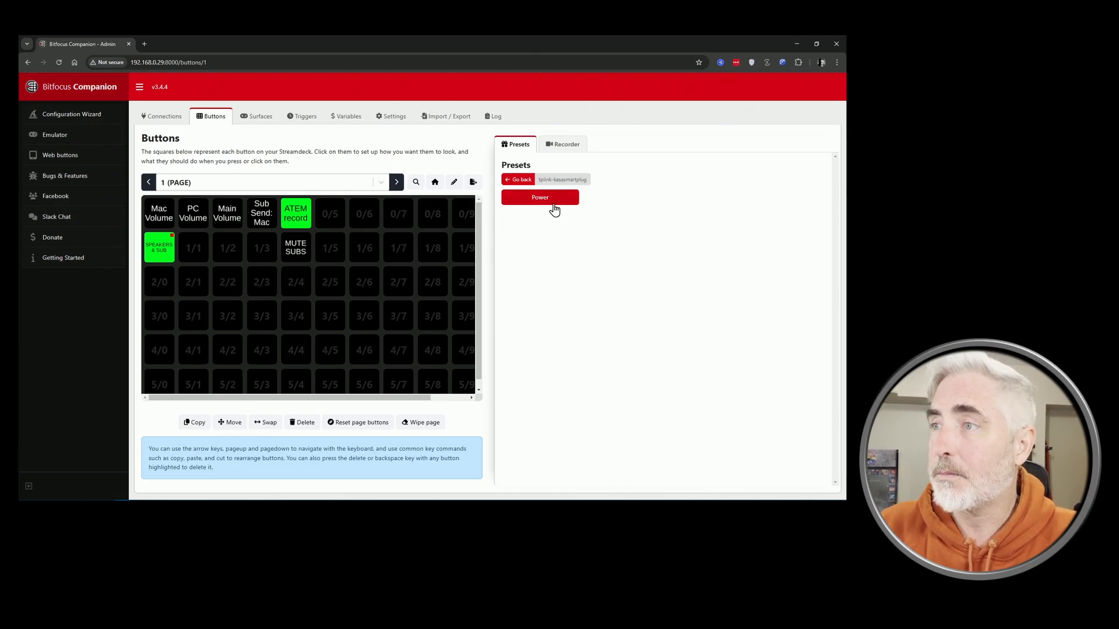
left_click(539, 197)
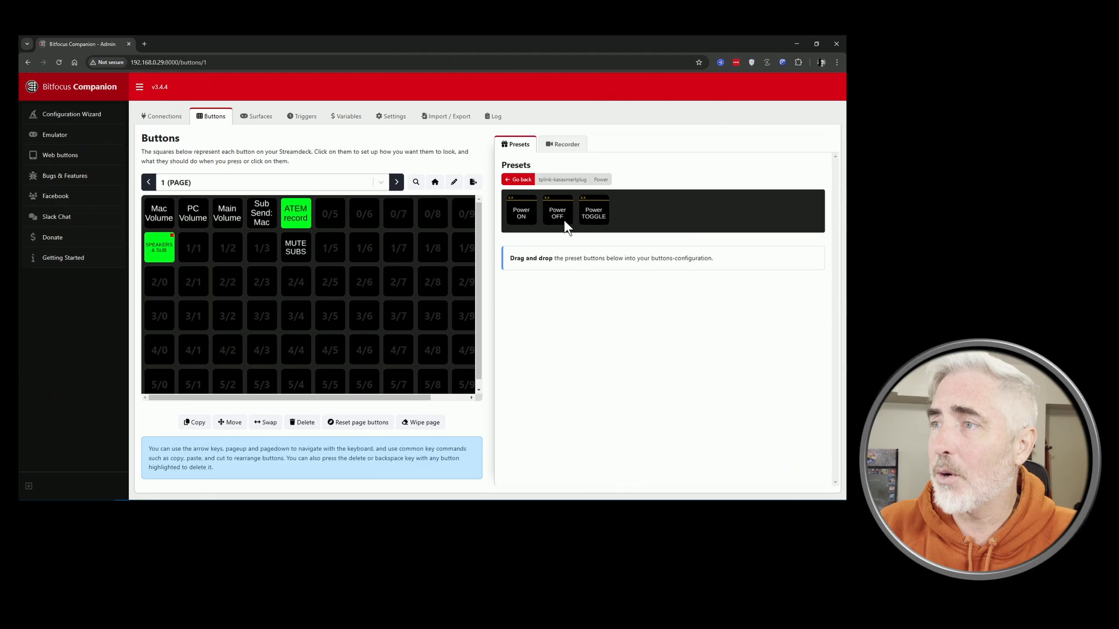
mouse_move(605, 222)
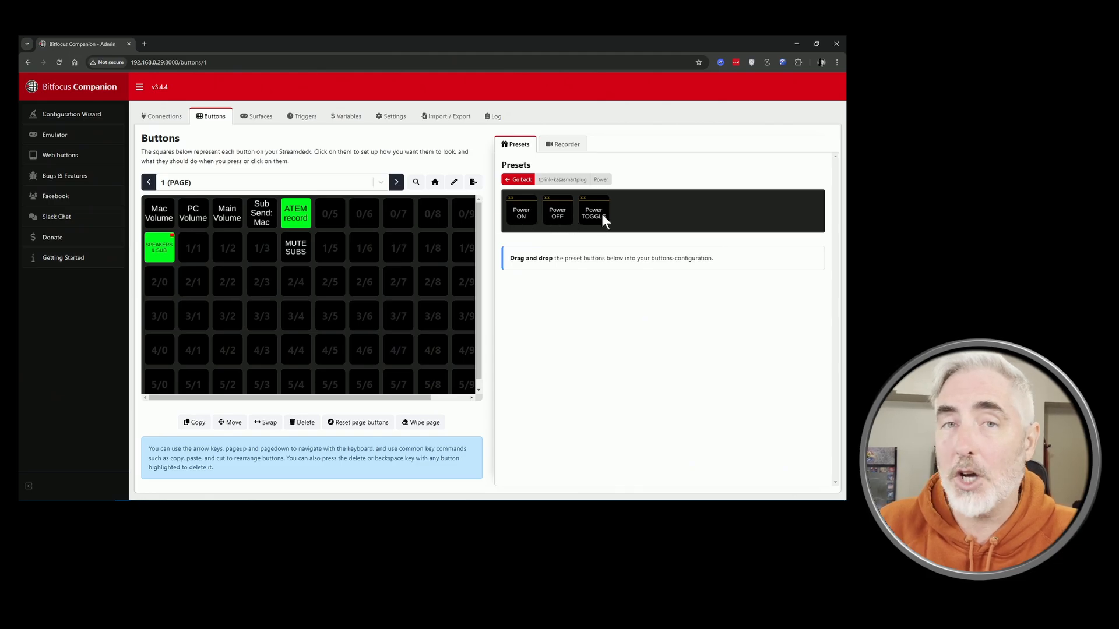
mouse_move(593, 212)
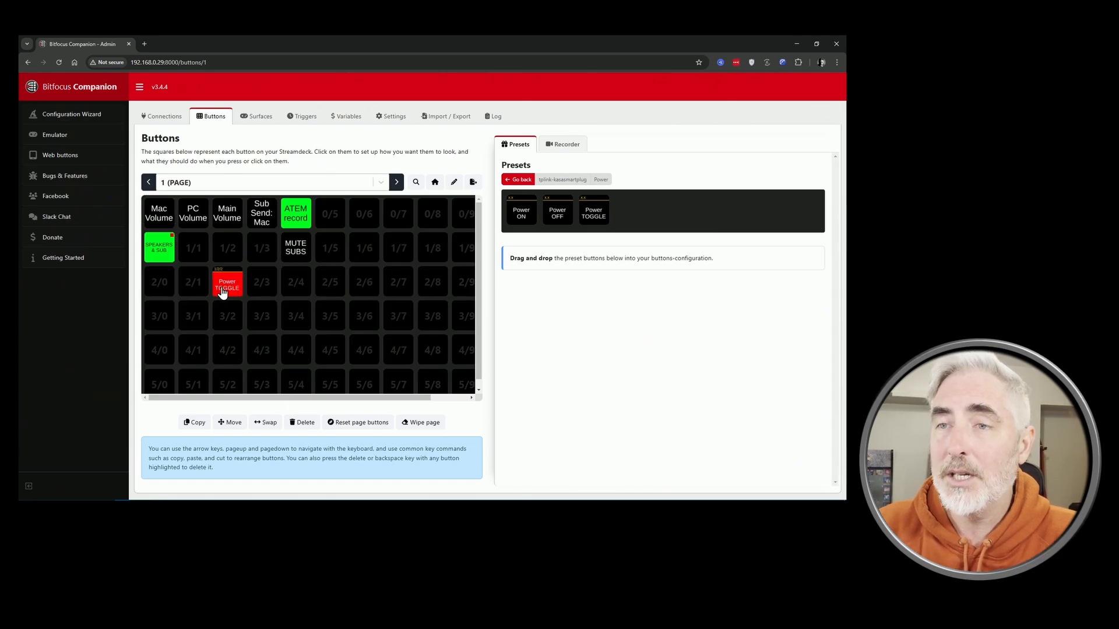
left_click(226, 280)
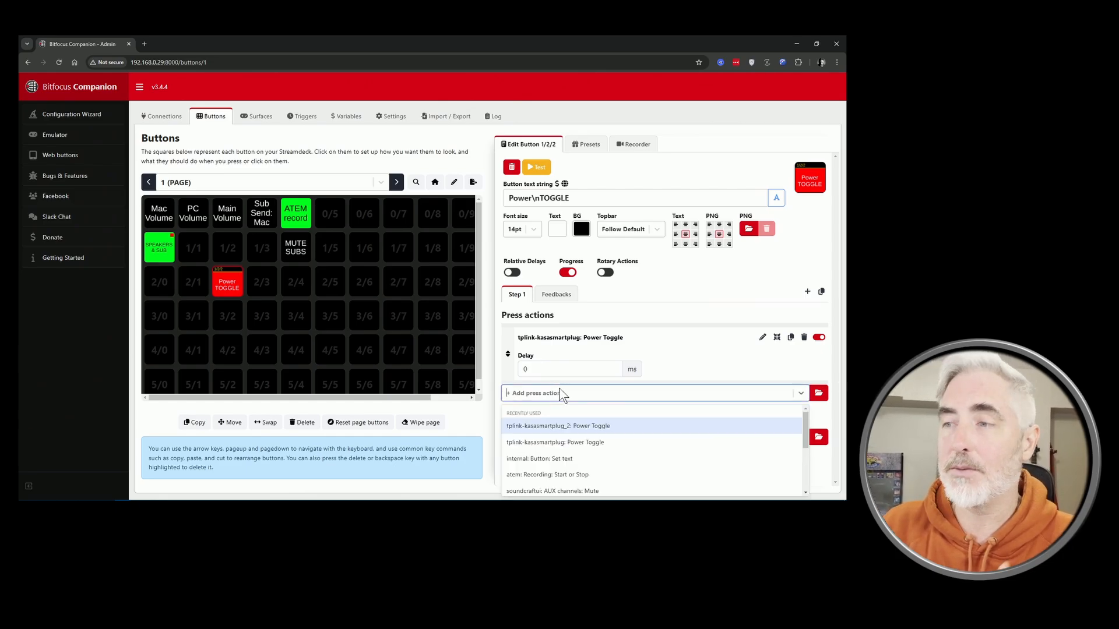
mouse_move(546, 435)
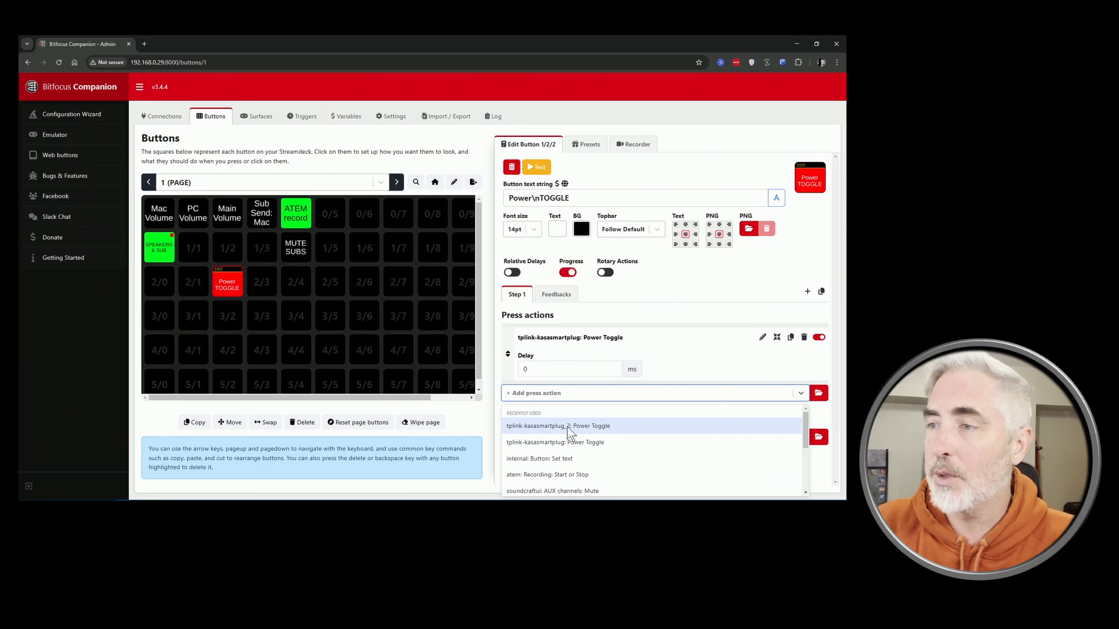
Step: Add a second press action: tplink-kasasmartplug_2 Power Toggle
left_click(555, 441)
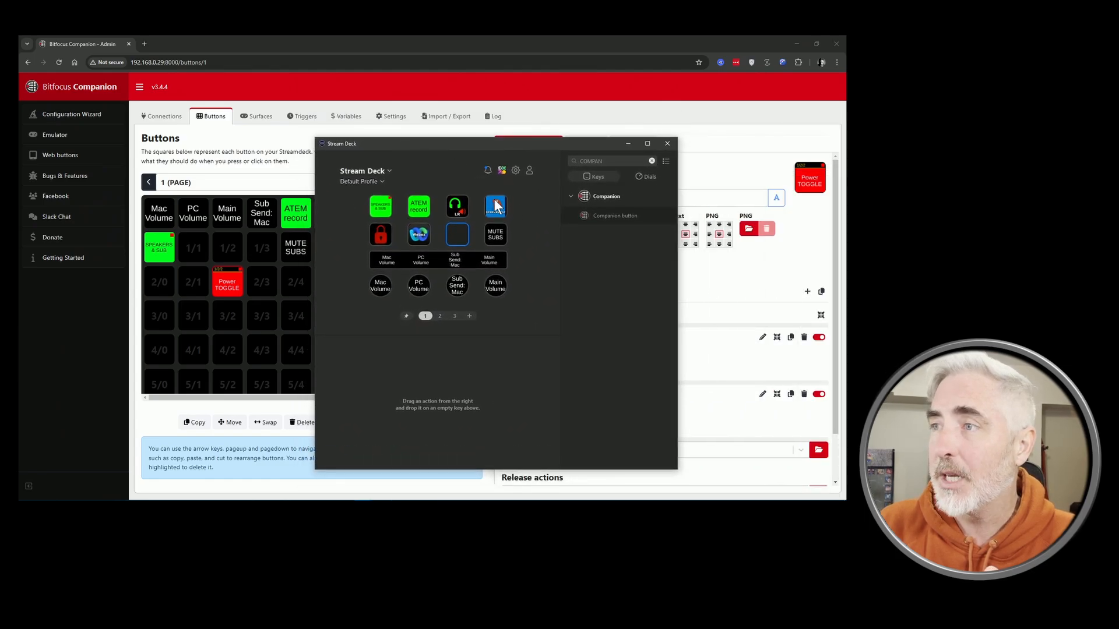
Step: Search 'Companion' and link a Stream Deck key to the SPEAKERS & SUB button at row 1, column 0
left_click(649, 161)
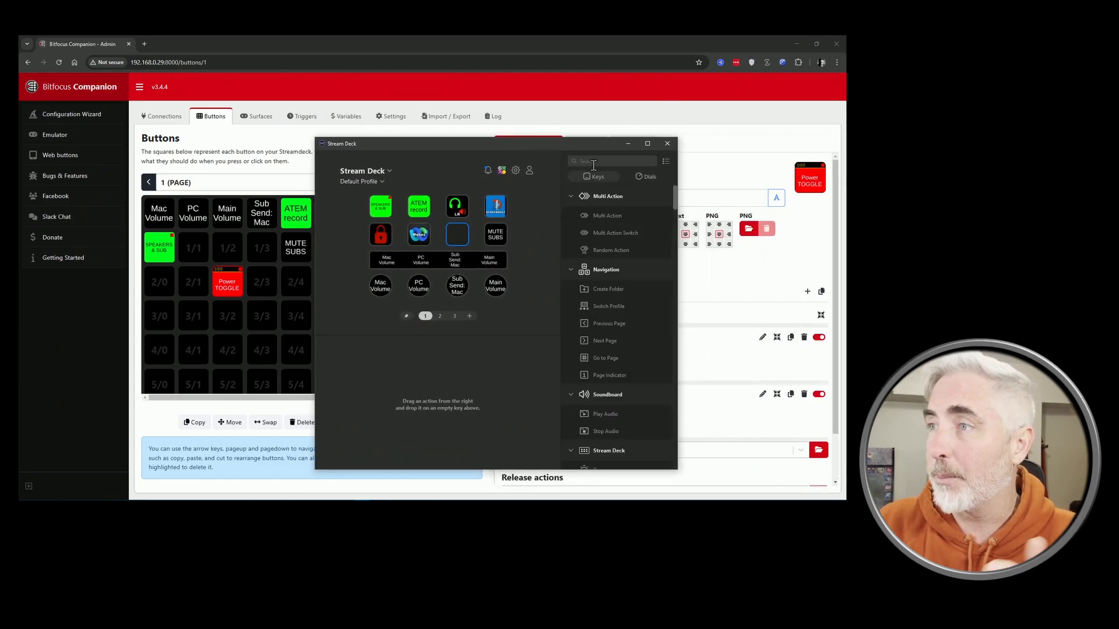
type("COMPANIO")
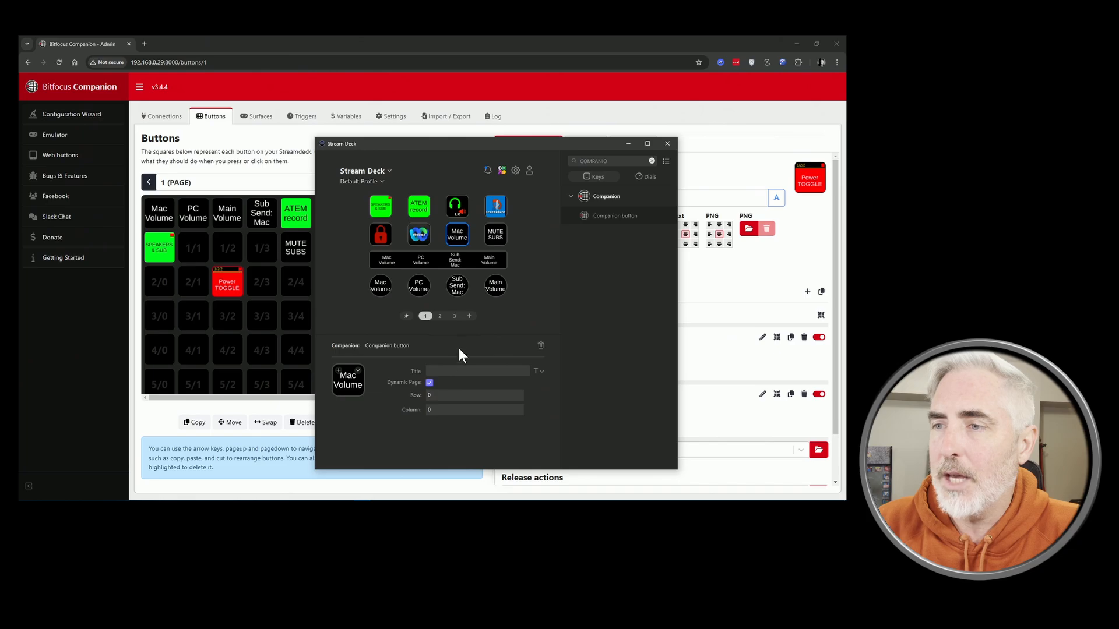
mouse_move(246, 260)
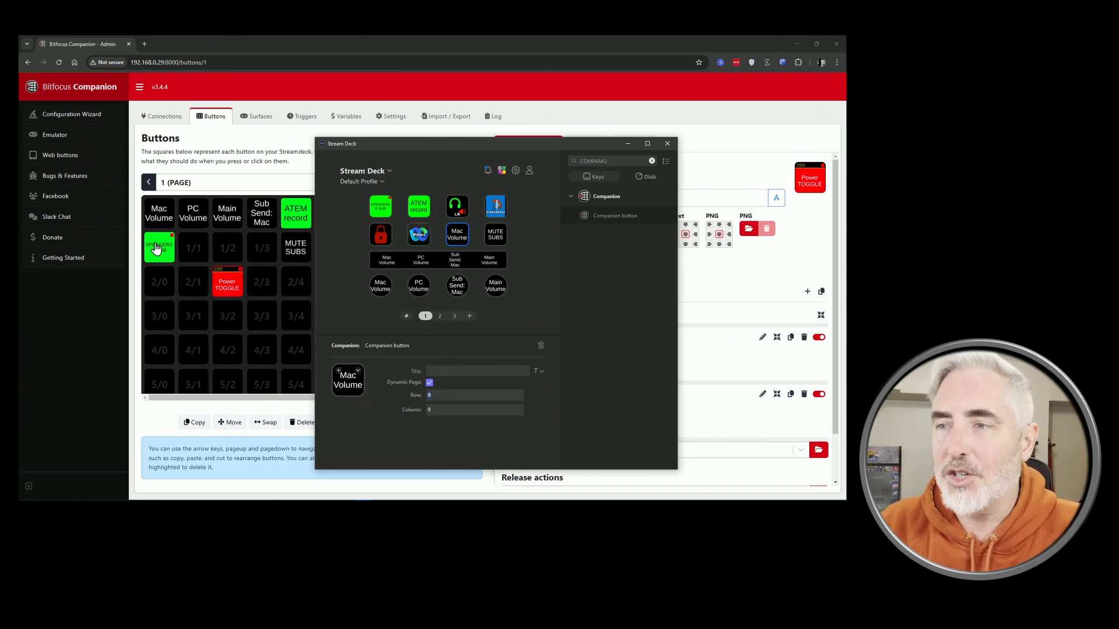
left_click(667, 143)
type("1")
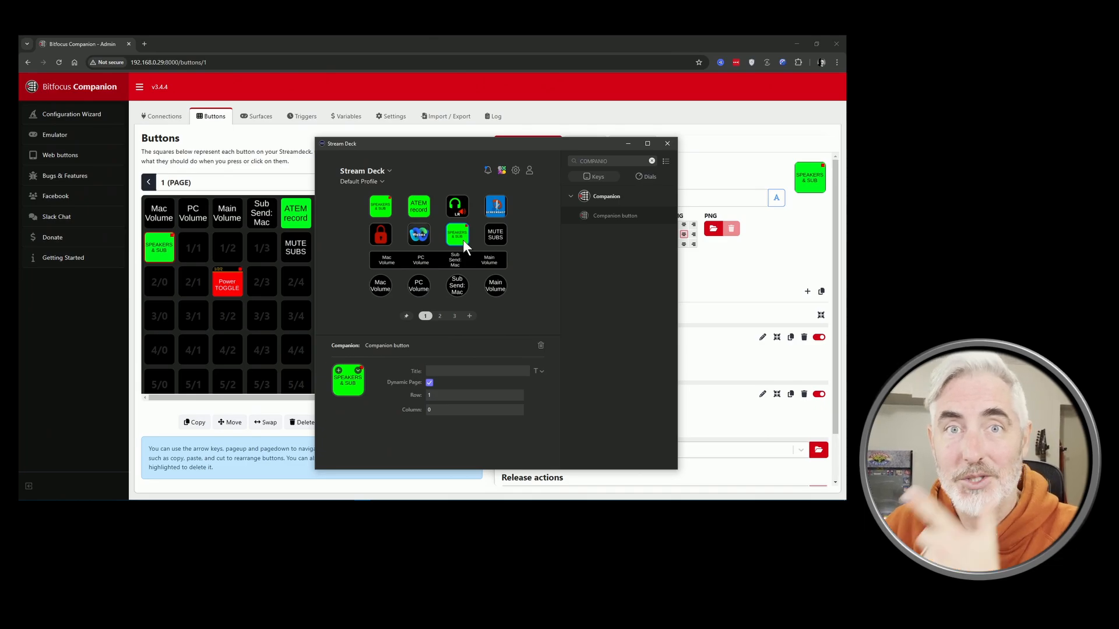
mouse_move(457, 260)
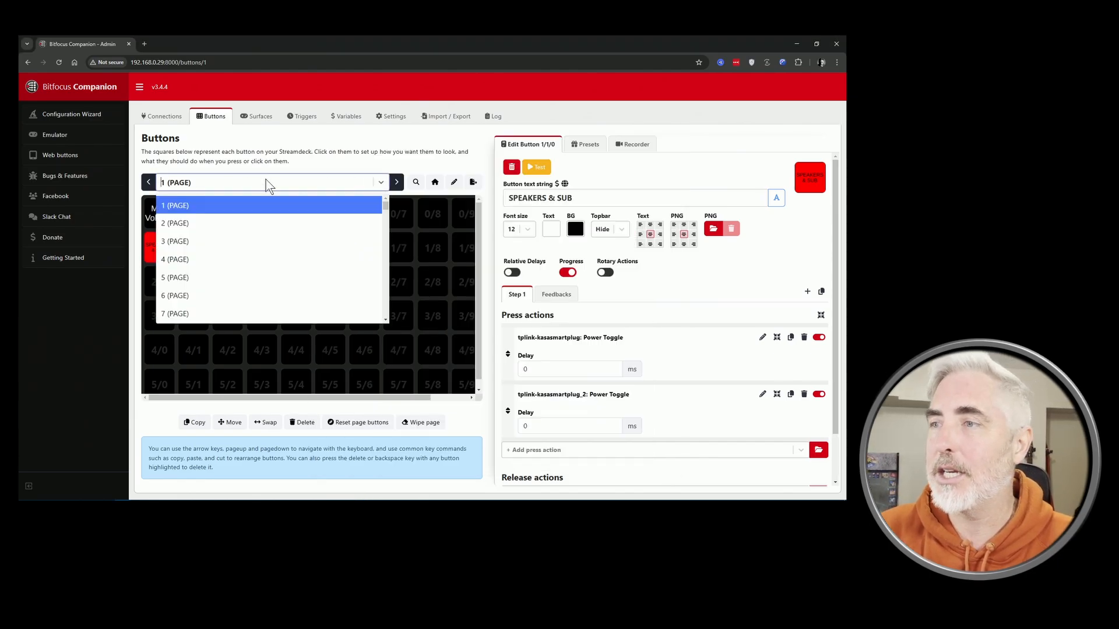
Step: Review the two tplink Power State feedbacks: red background when Off, green when On
left_click(556, 294)
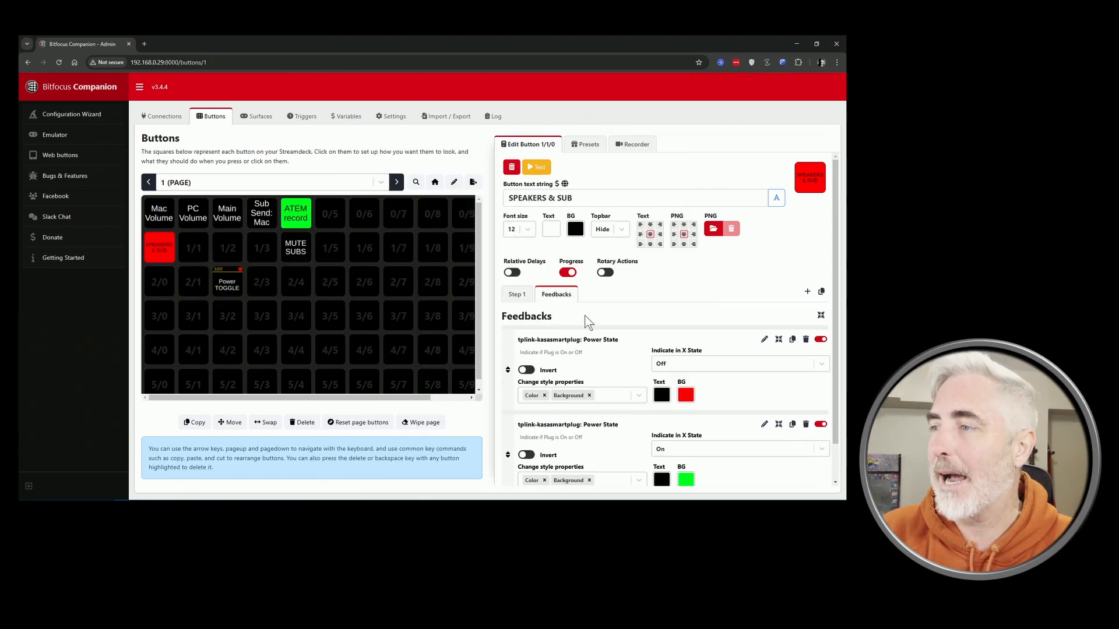
scroll("down", 3)
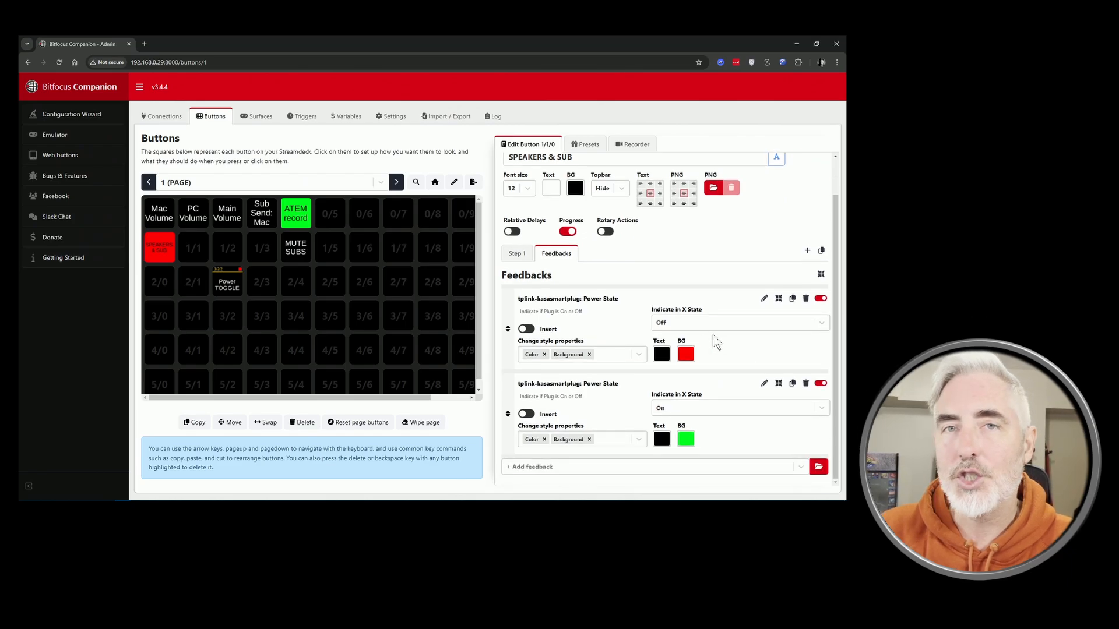
mouse_move(703, 356)
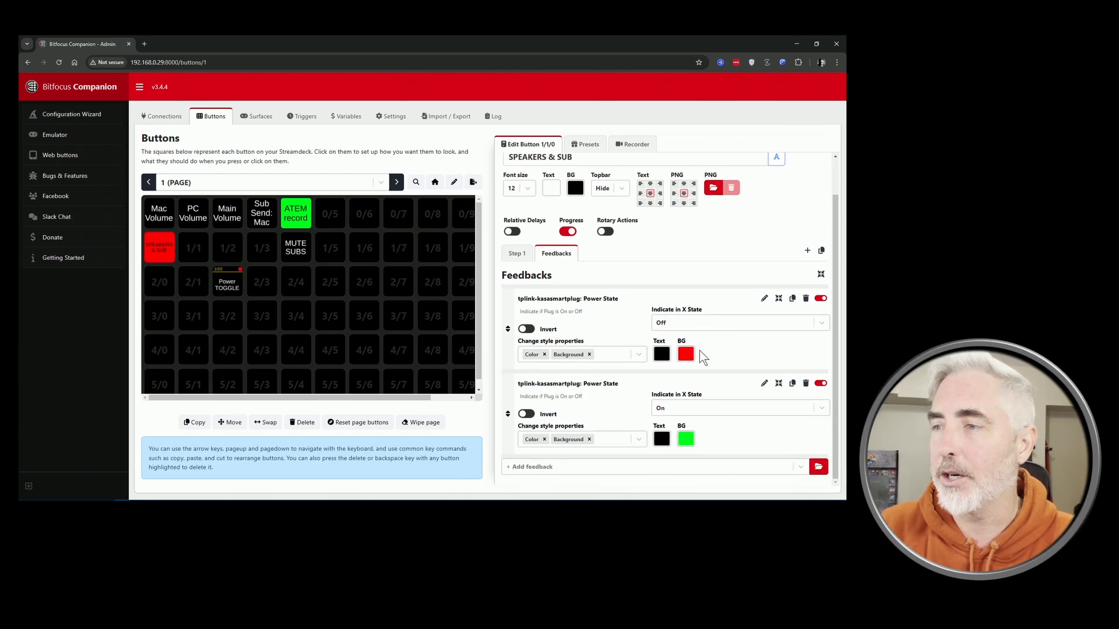
mouse_move(616, 348)
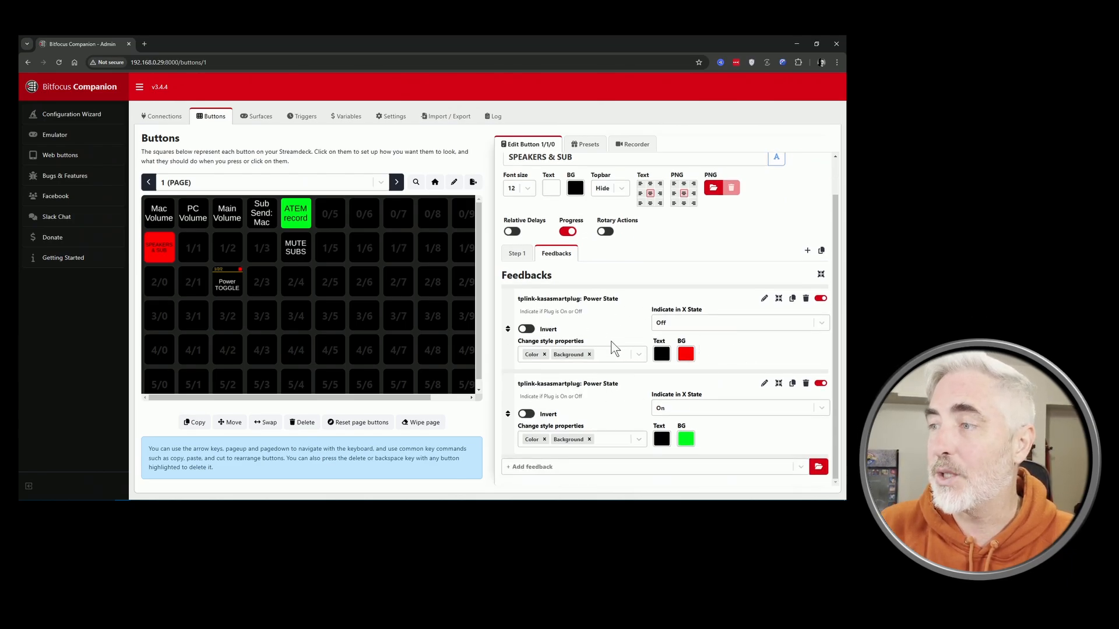
mouse_move(696, 347)
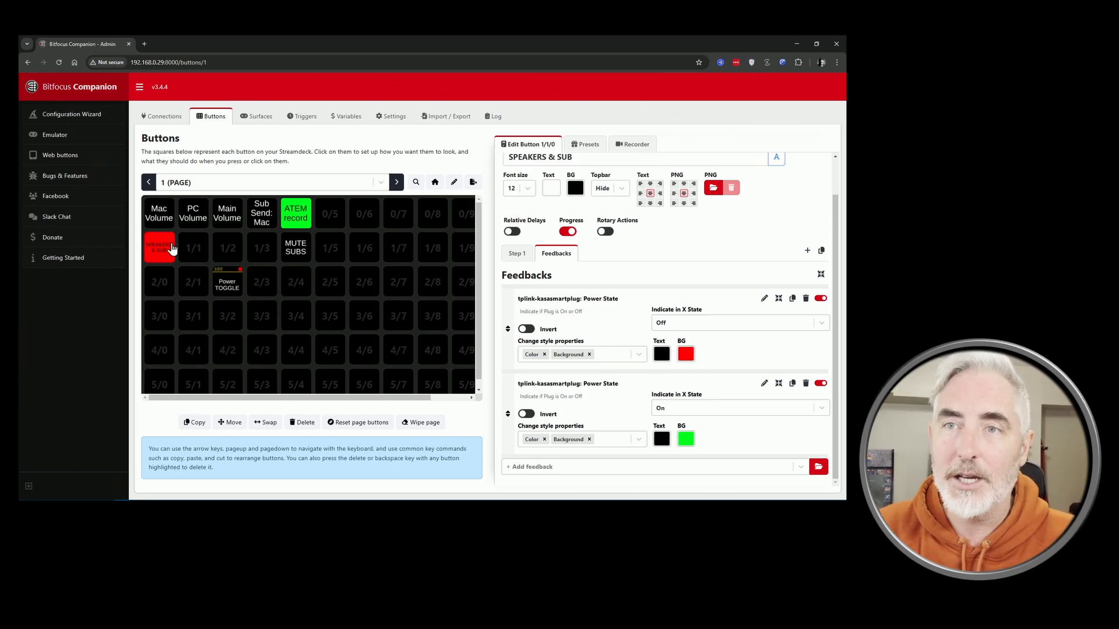
mouse_move(256, 264)
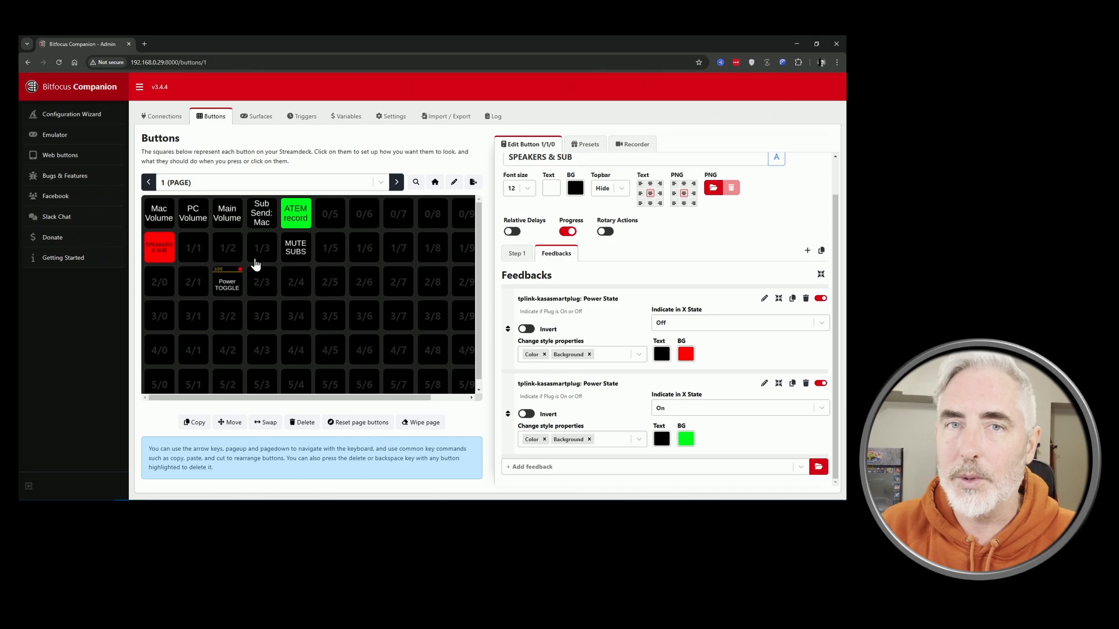
mouse_move(261, 263)
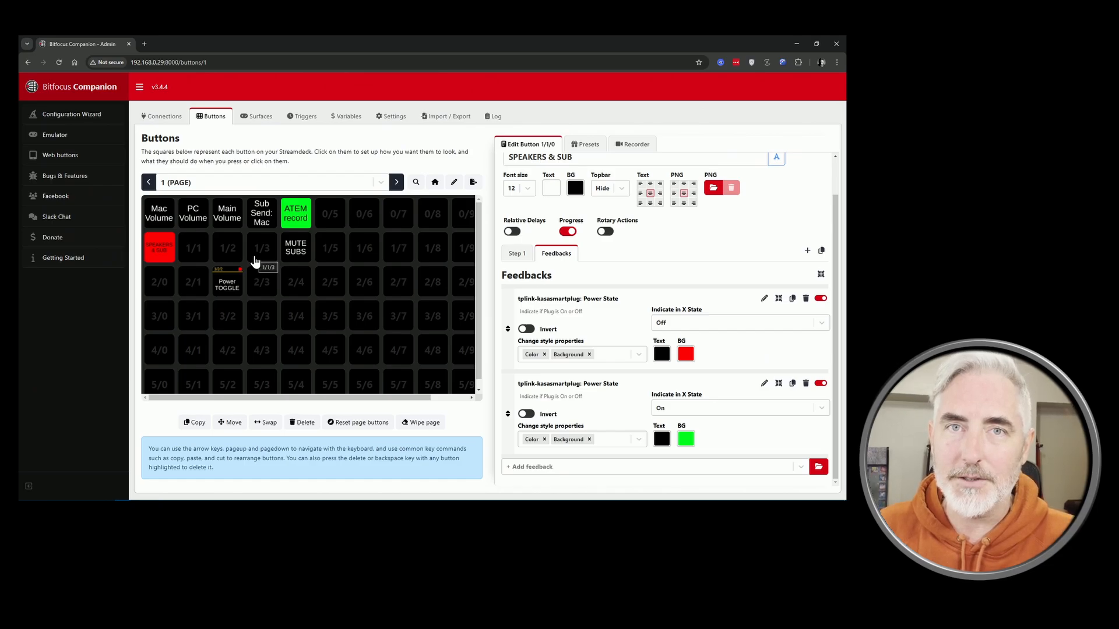
left_click(816, 44)
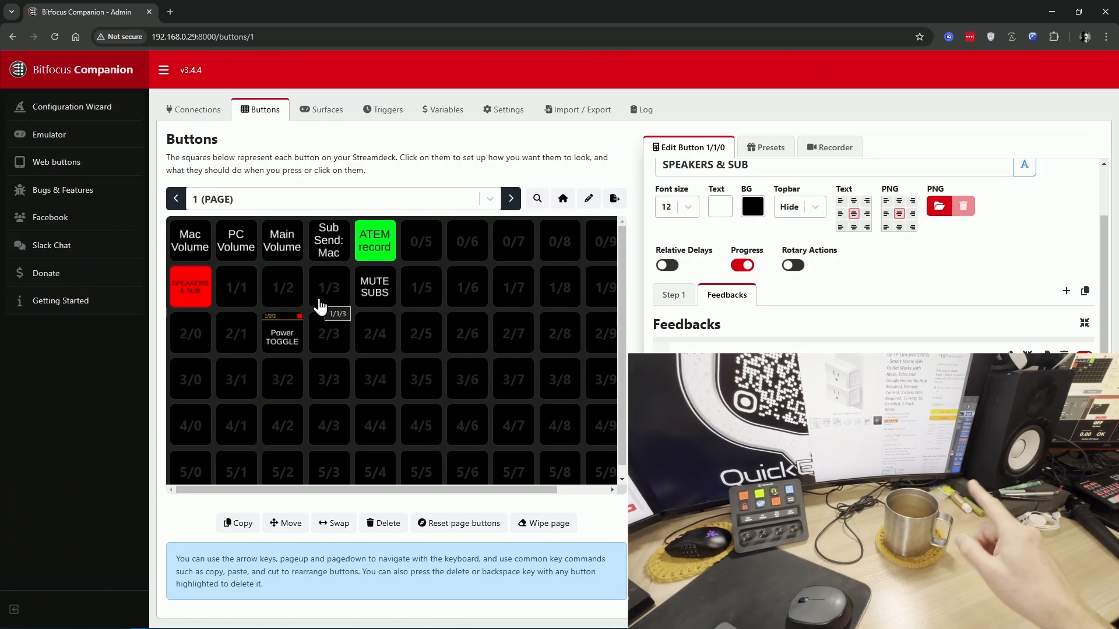